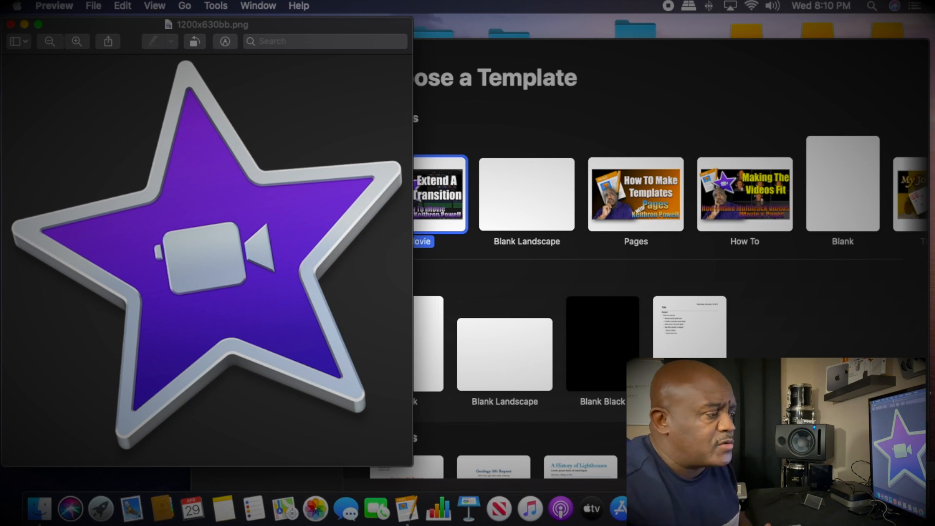
pyautogui.moveTo(380, 332)
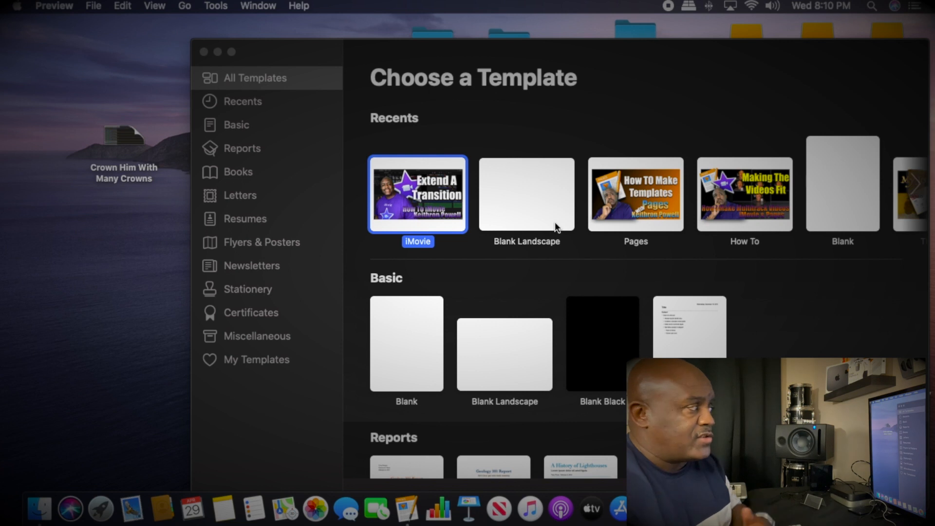
pyautogui.moveTo(641, 205)
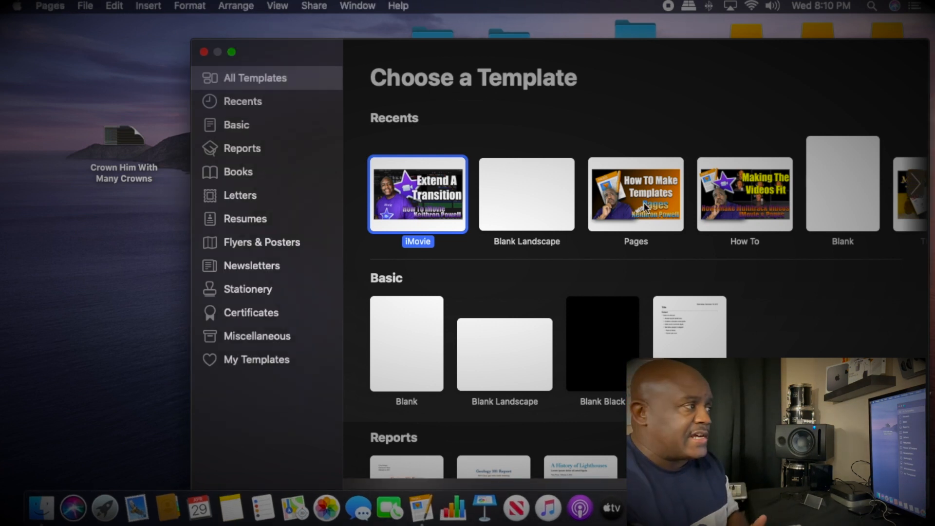
# Create a new document from the recent 'Pages' thumbnail template.
pyautogui.click(635, 195)
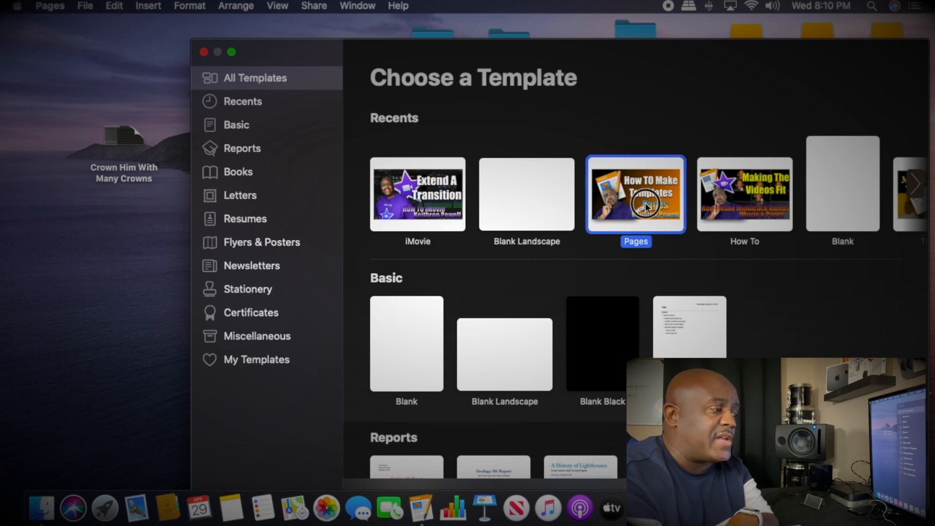
pyautogui.doubleClick(635, 194)
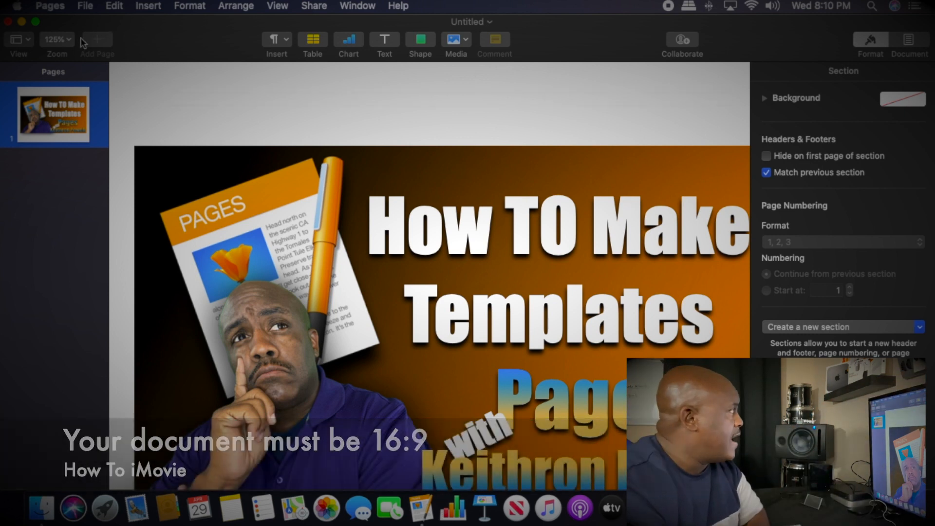
# Set zoom to 100% and remove the template's pictures and title text.
pyautogui.click(56, 39)
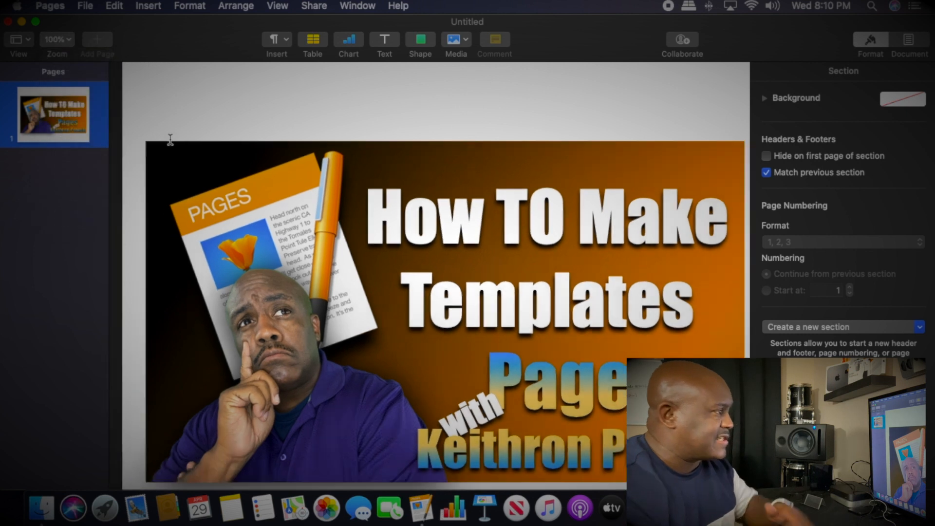
pyautogui.scroll(-3)
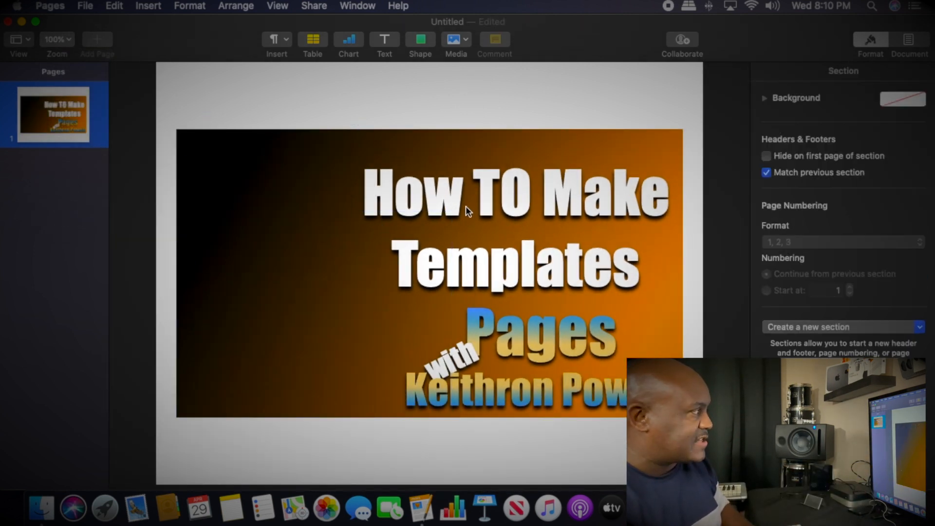
pyautogui.click(513, 393)
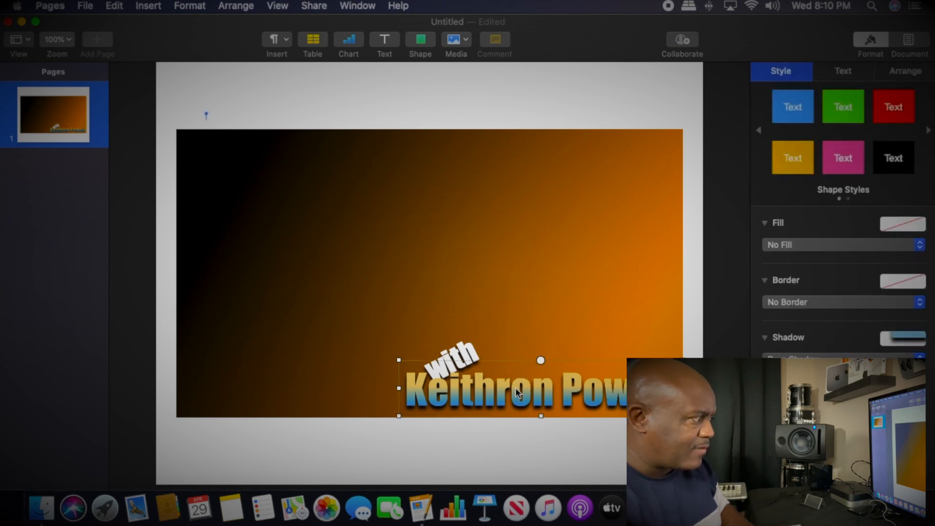
pyautogui.click(501, 292)
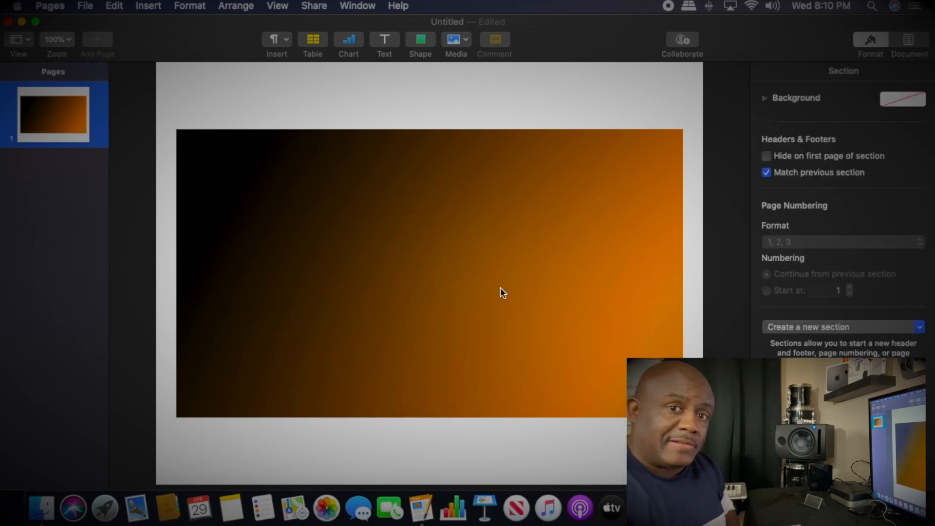
pyautogui.moveTo(375, 245)
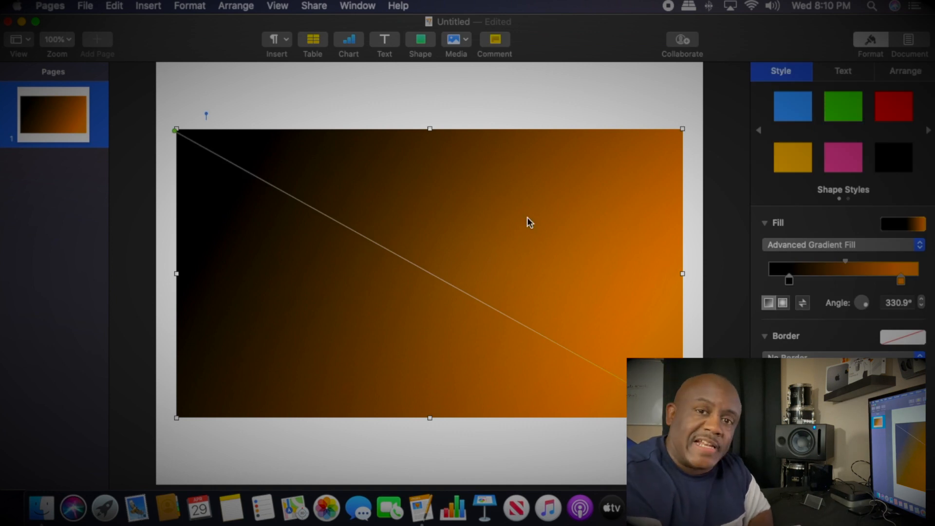
# Replace the orange gradient background with a solid black colour fill.
pyautogui.click(841, 244)
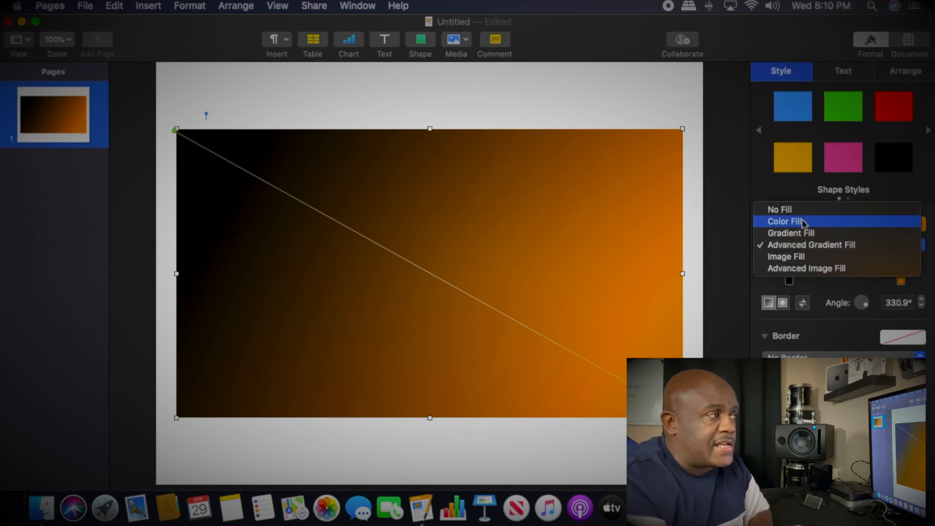
pyautogui.click(780, 209)
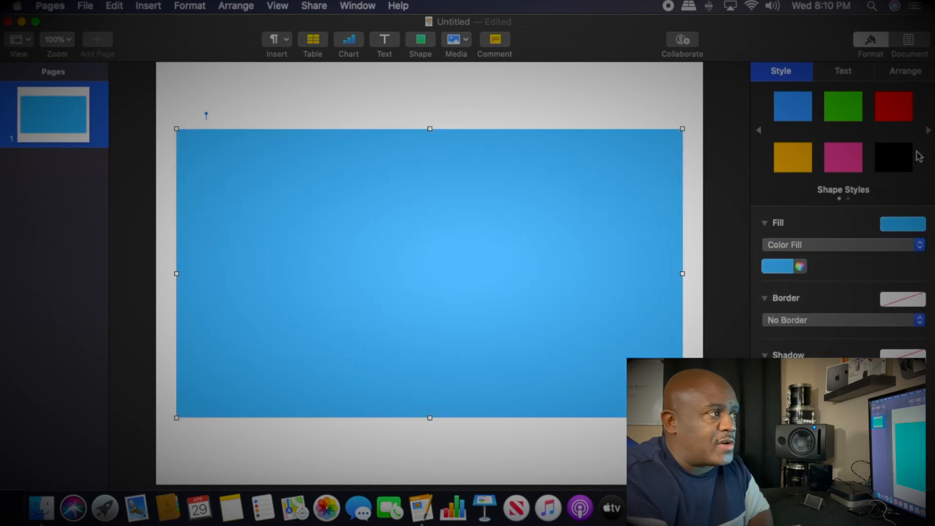
pyautogui.click(893, 157)
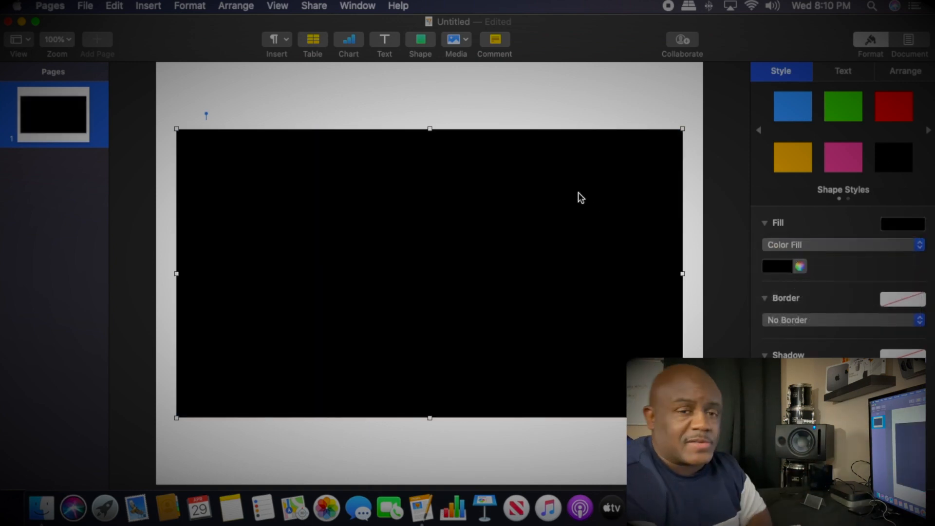
pyautogui.moveTo(385, 43)
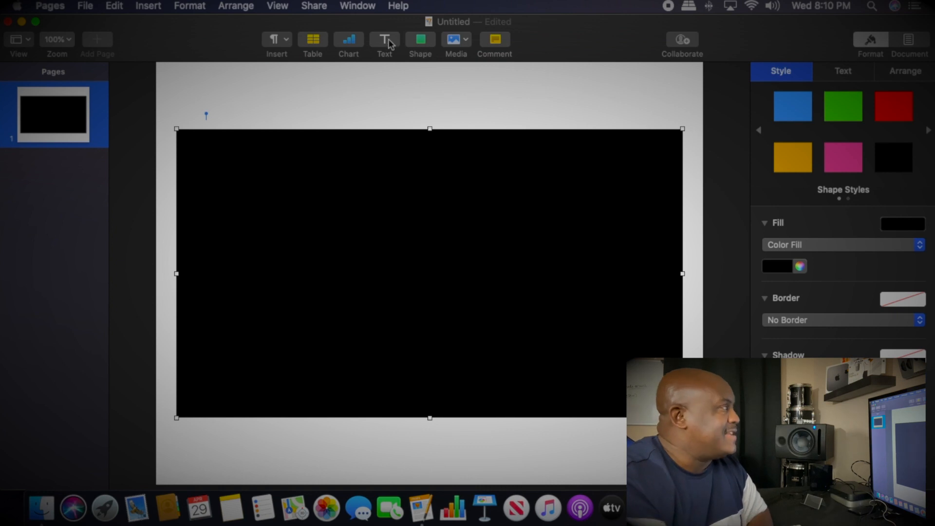
# Add a centre-aligned 'VIDEO MASK' text box on the black rectangle, set in Impact.
pyautogui.click(385, 39)
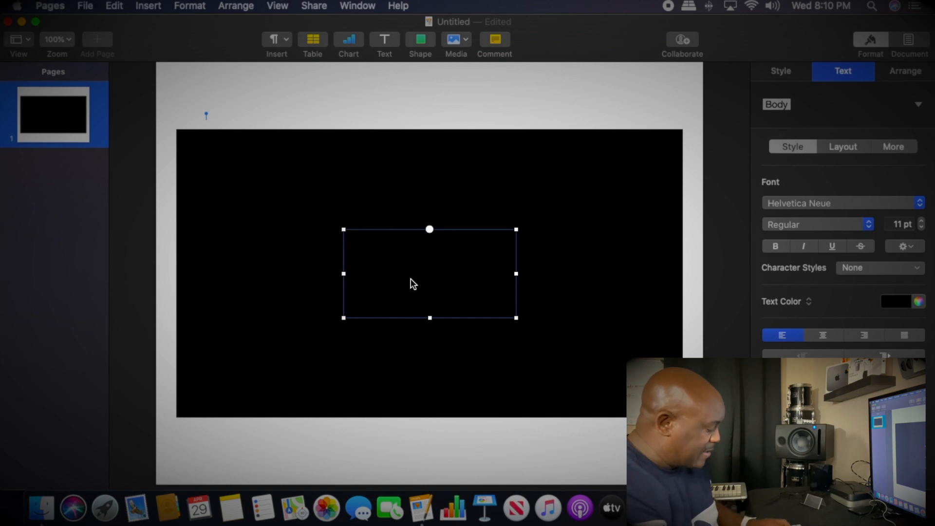
pyautogui.doubleClick(430, 273)
pyautogui.write('VIDEO MASK')
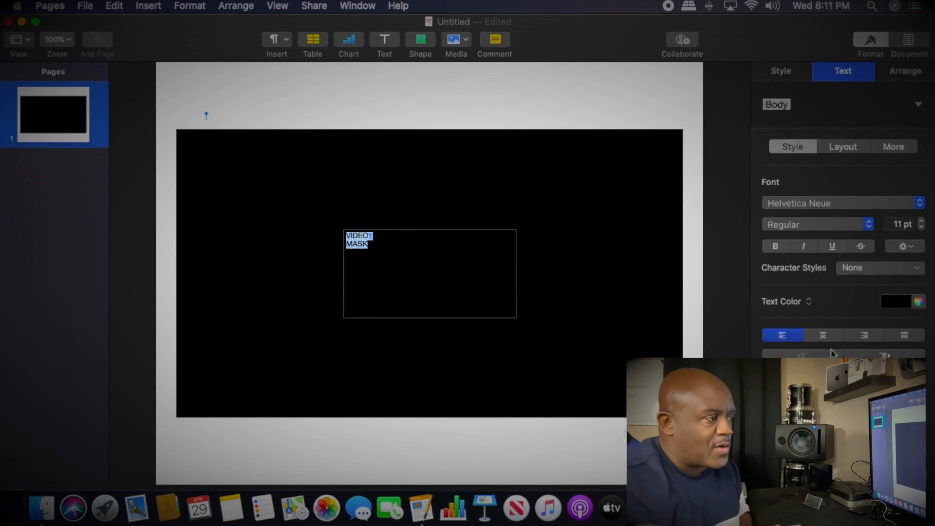
pyautogui.click(823, 335)
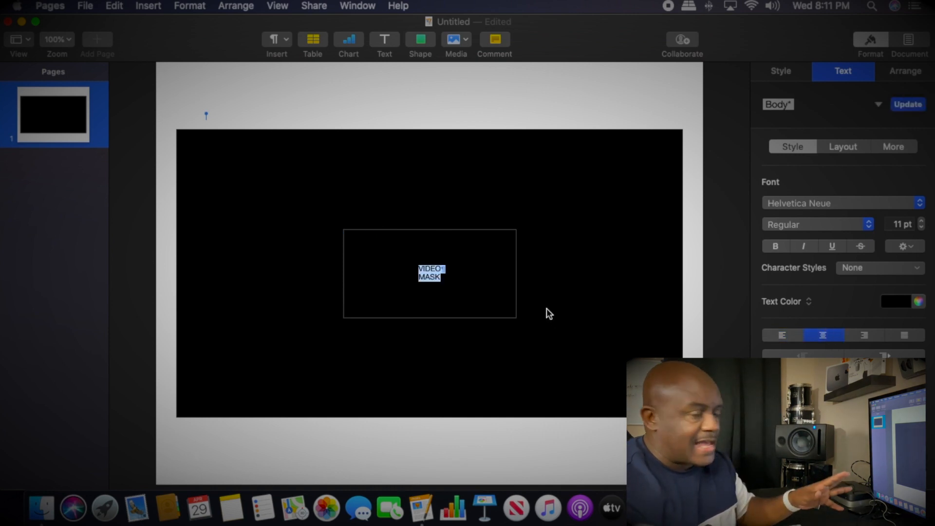
pyautogui.moveTo(826, 210)
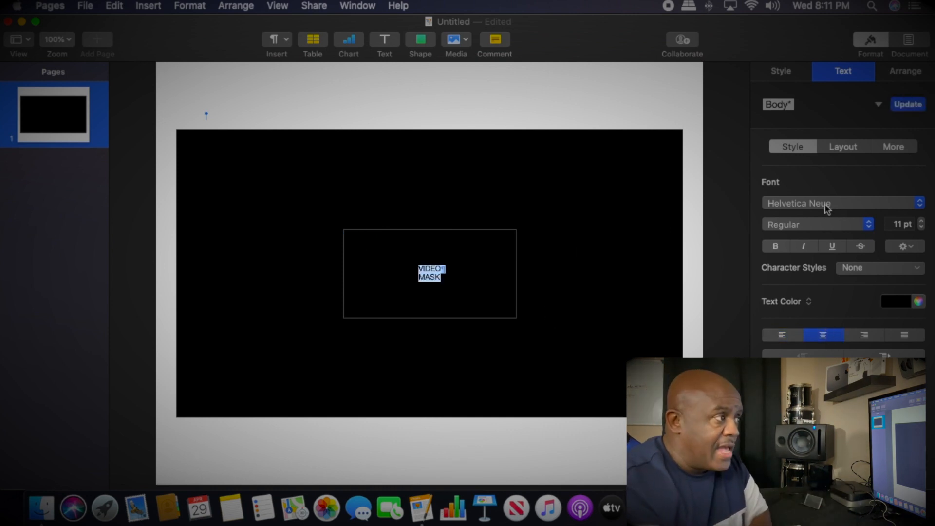
pyautogui.click(841, 203)
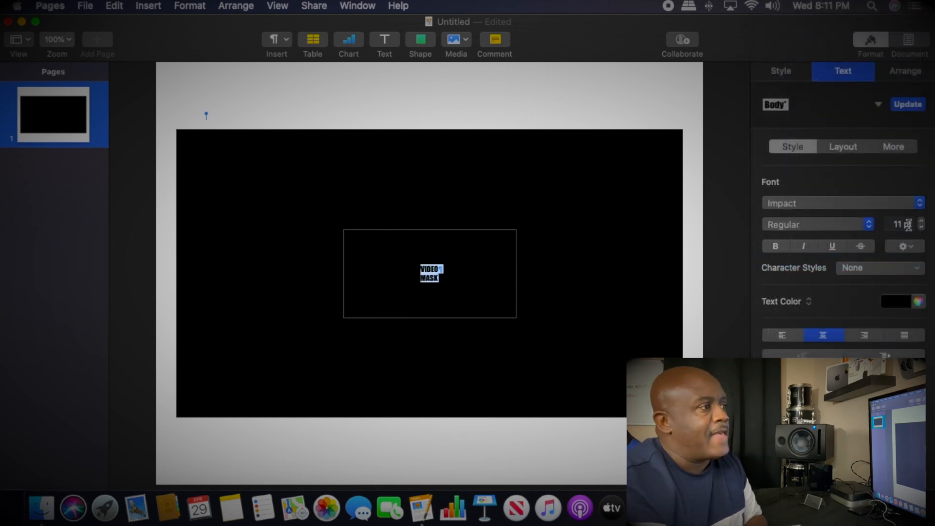
# Colour the VIDEO MASK lettering green and increase its font size.
pyautogui.click(895, 301)
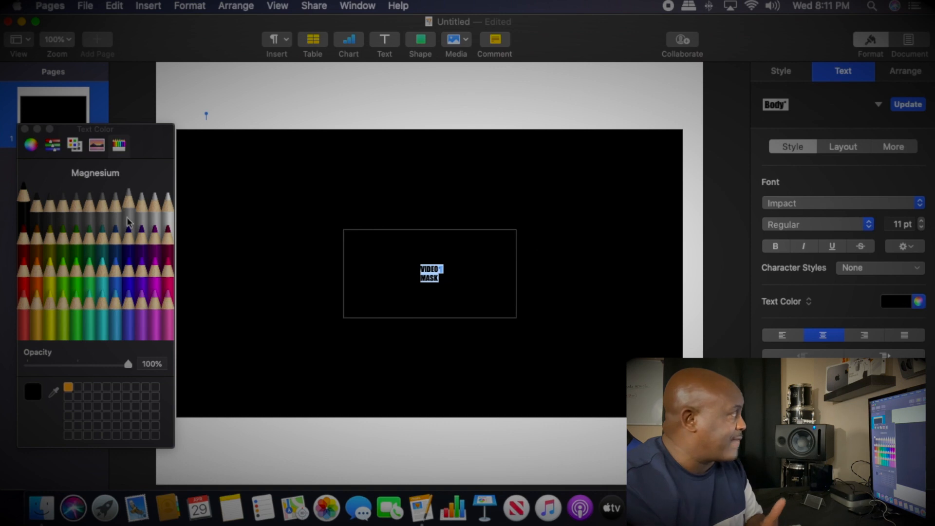
pyautogui.moveTo(76, 265)
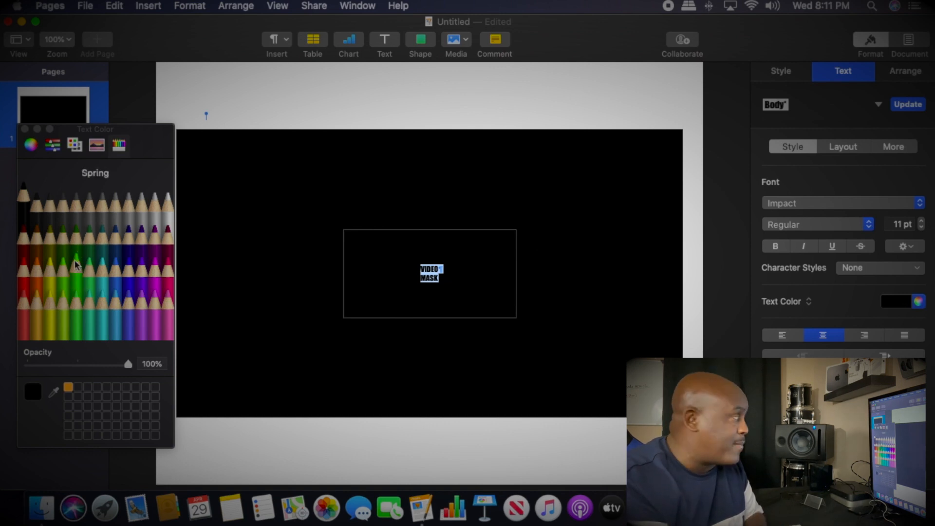
pyautogui.click(74, 263)
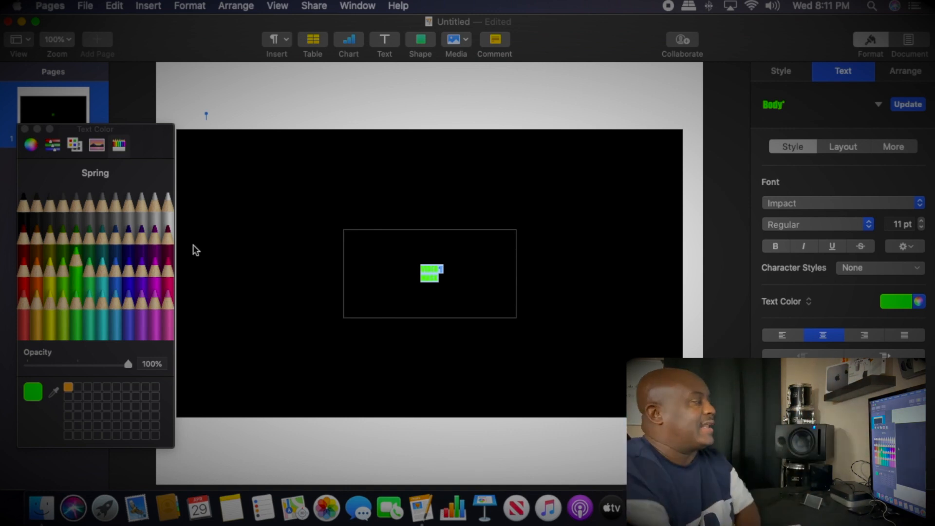
pyautogui.moveTo(876, 325)
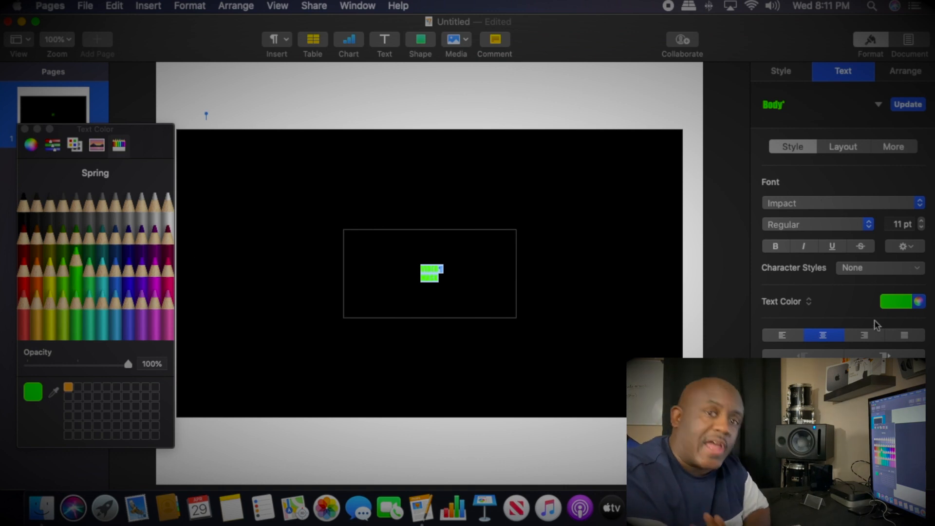
pyautogui.moveTo(925, 237)
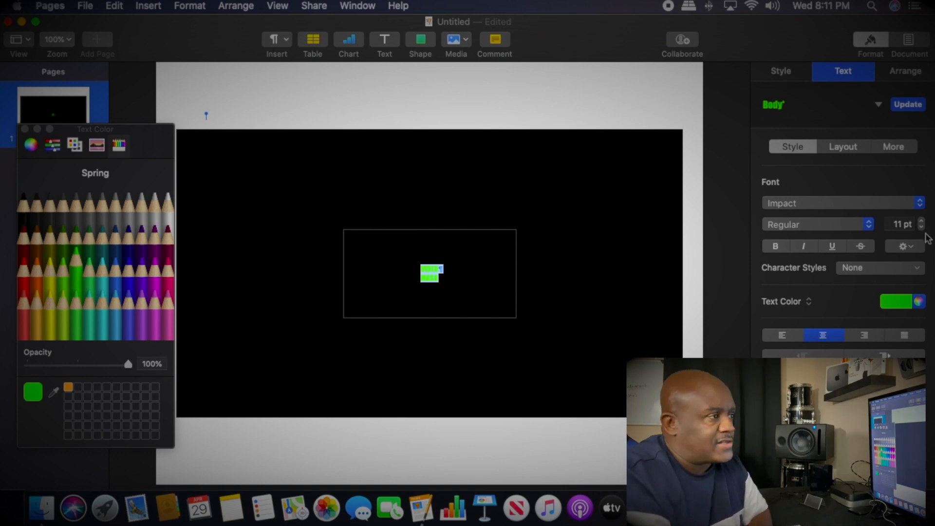
pyautogui.click(921, 220)
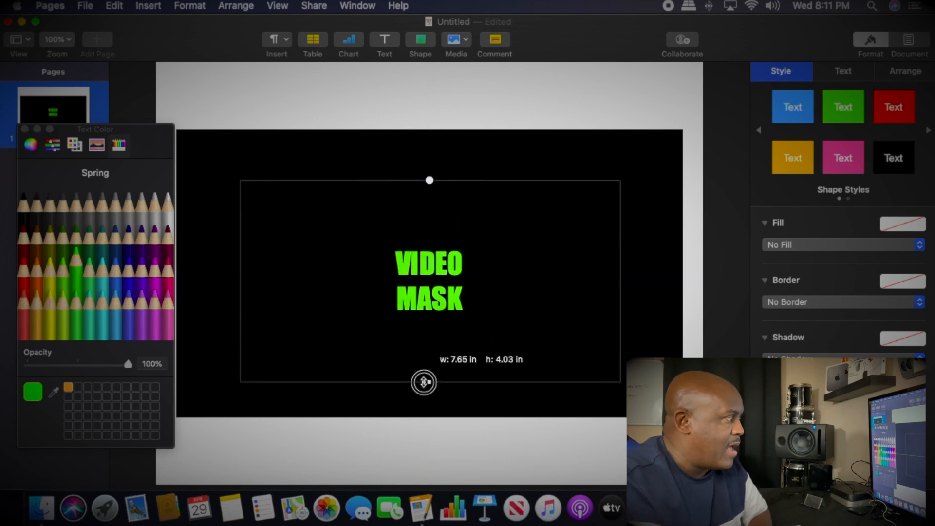
# Raise the VIDEO MASK font size to about 163 pt and close the Colors window.
pyautogui.click(843, 71)
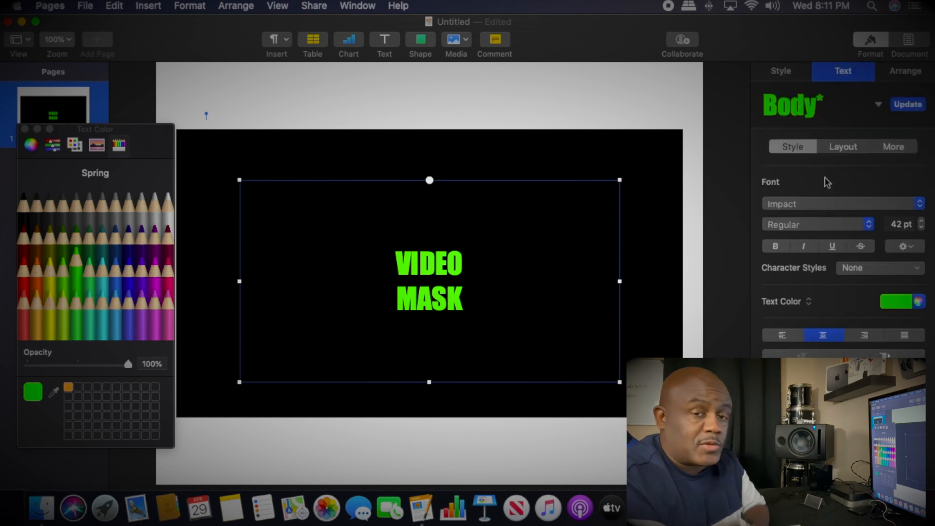
pyautogui.moveTo(881, 258)
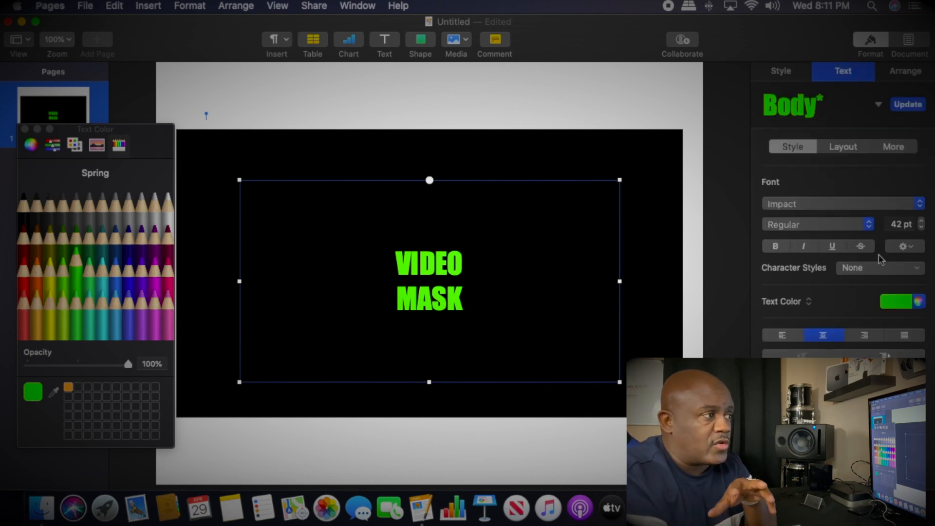
pyautogui.click(921, 220)
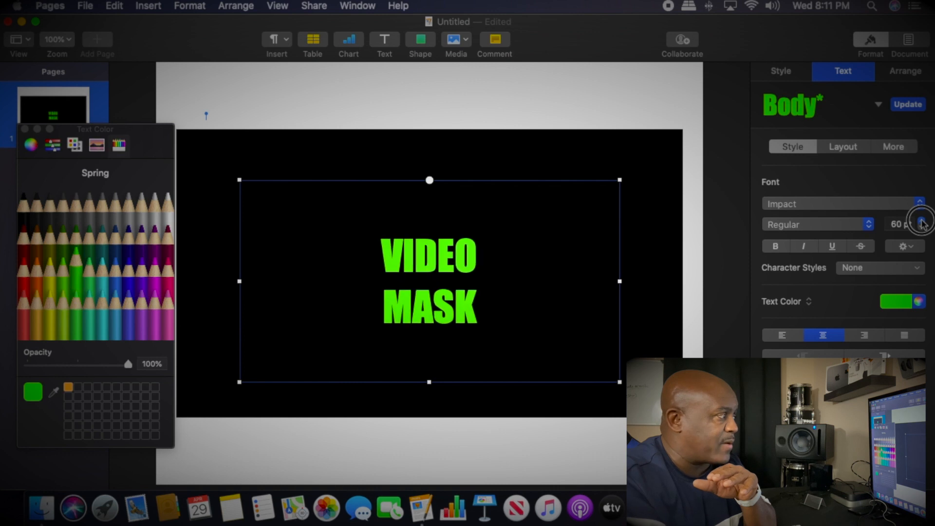
pyautogui.click(924, 221)
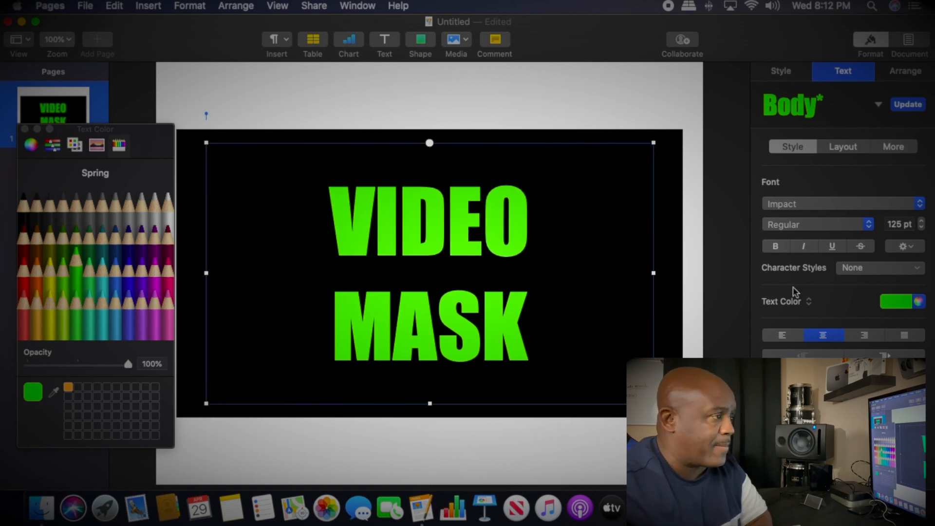
pyautogui.click(921, 221)
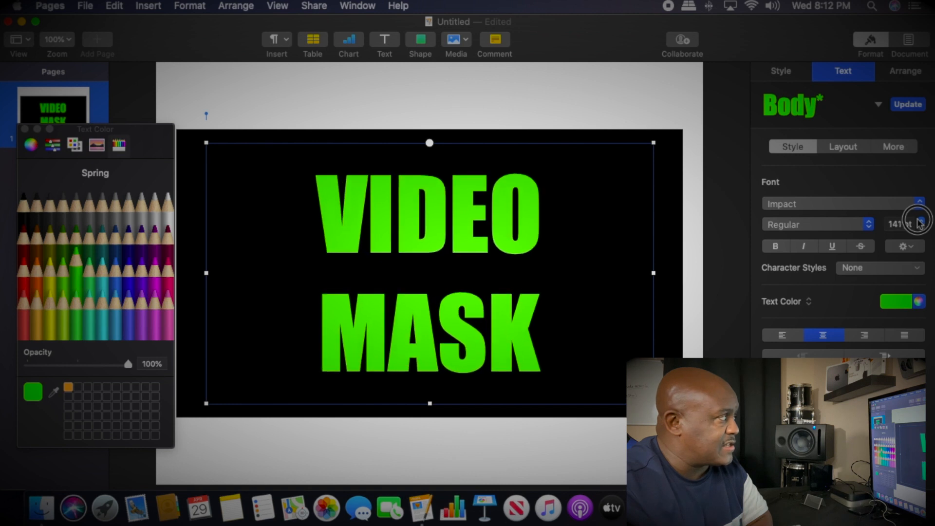
pyautogui.click(920, 220)
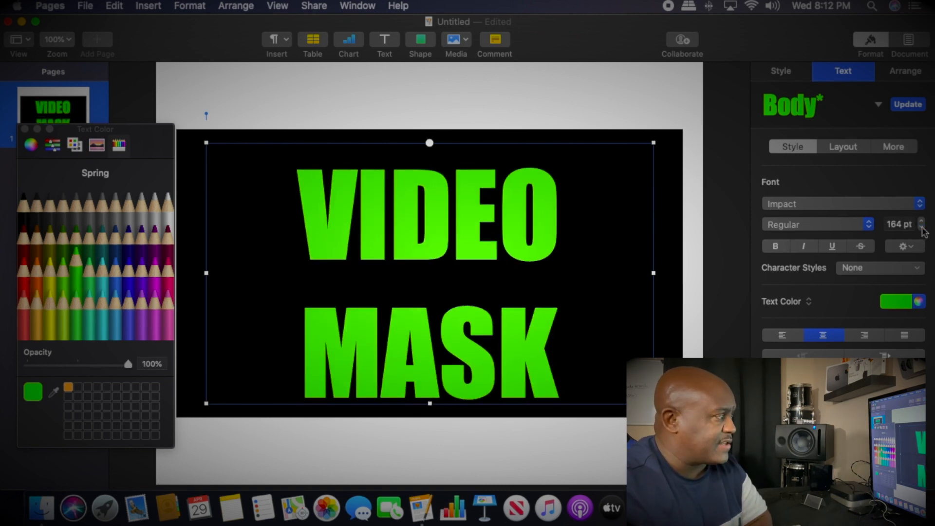
pyautogui.click(922, 227)
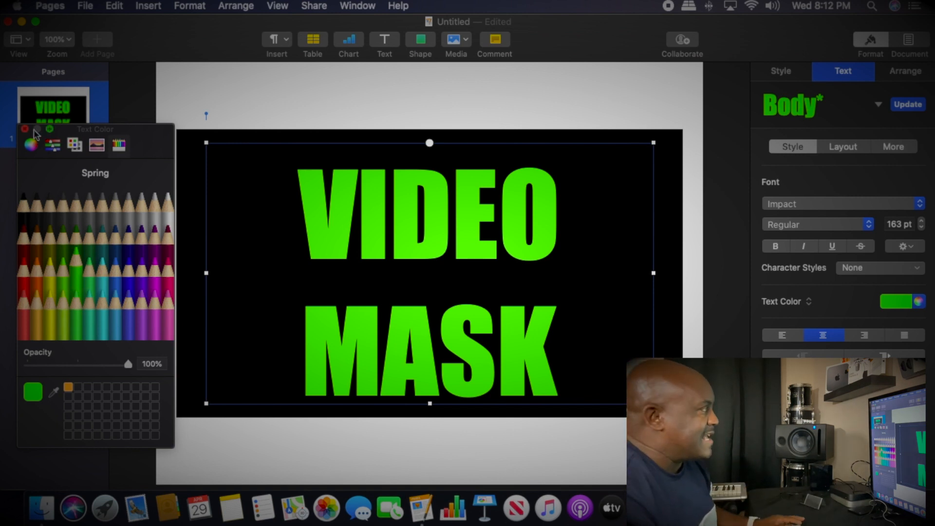
pyautogui.click(424, 236)
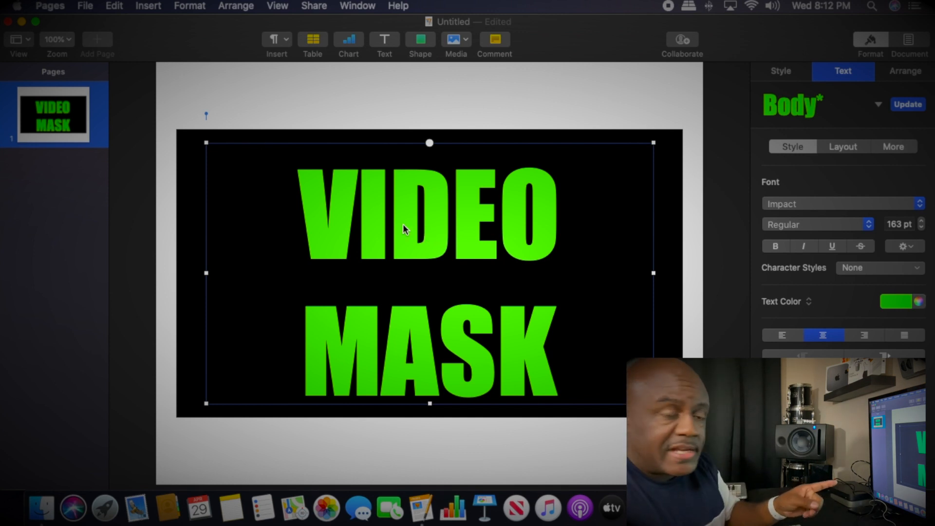
# Export the page as 'VIDEO MASK' to the Seagate Backup Plus Drive.
pyautogui.click(85, 7)
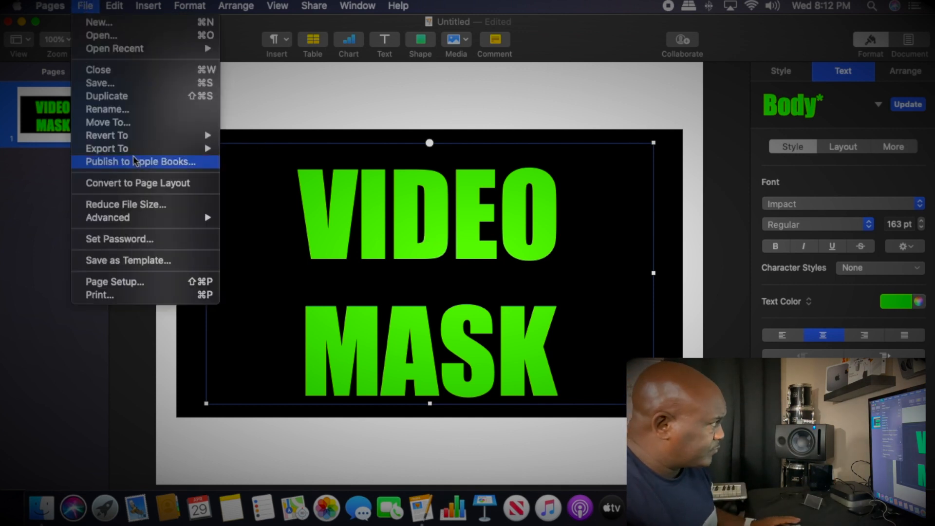
pyautogui.click(106, 148)
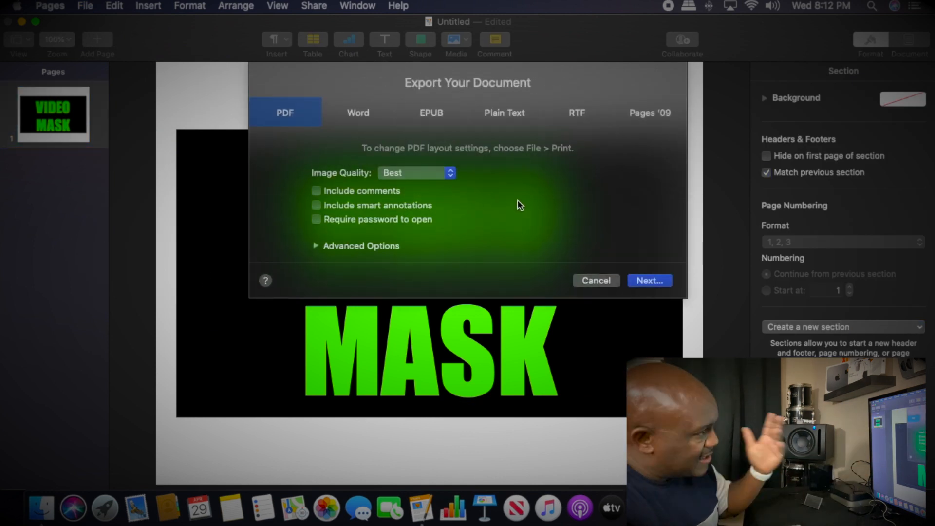
pyautogui.click(649, 281)
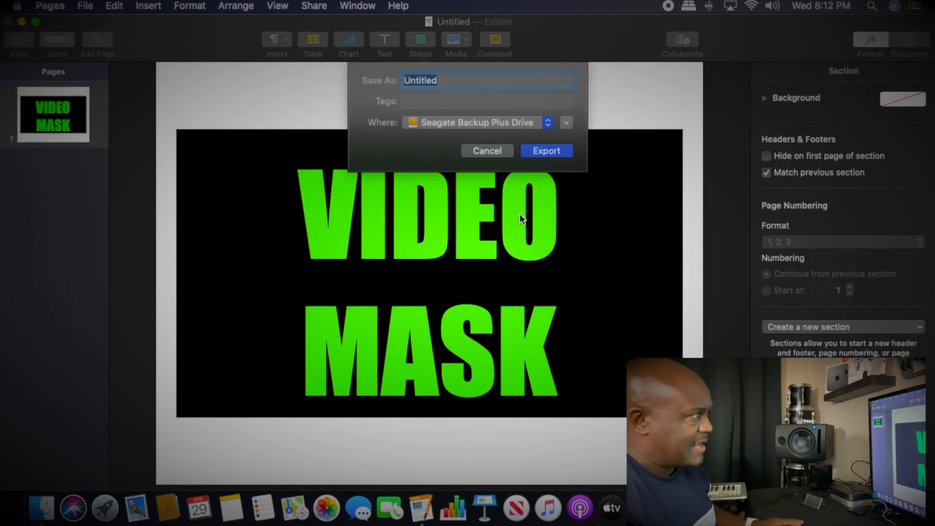
pyautogui.write('VIDE')
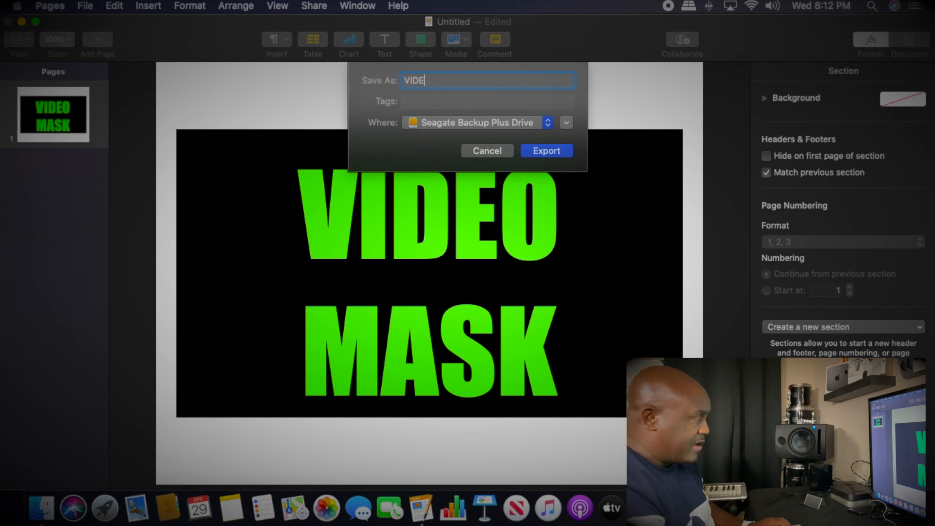
pyautogui.write('O MASK')
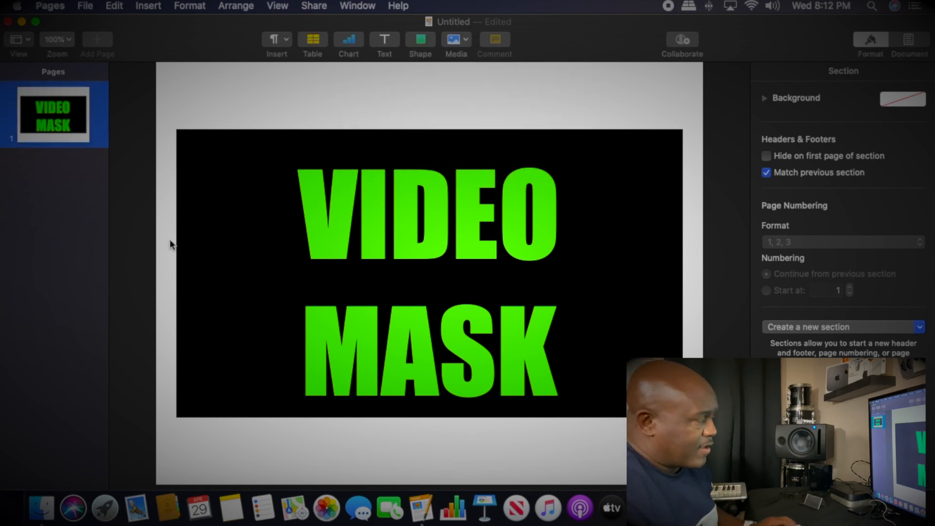
# Find the exported VIDEO MASK PDF on the Seagate drive in Finder and open it.
pyautogui.click(456, 39)
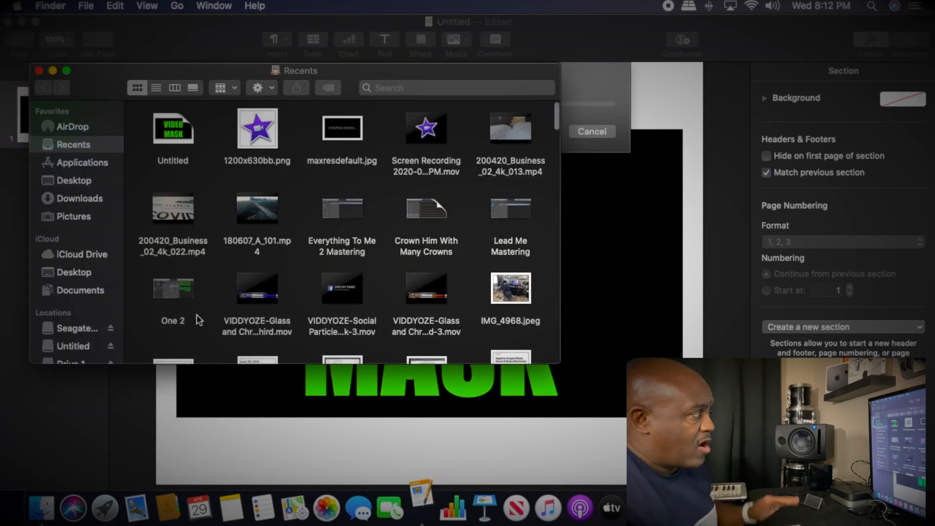
pyautogui.click(77, 328)
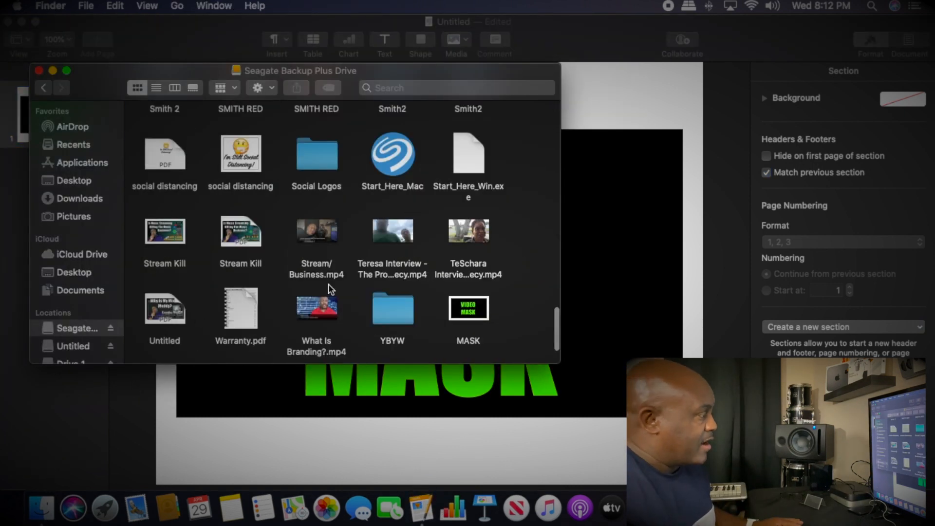
pyautogui.scroll(3)
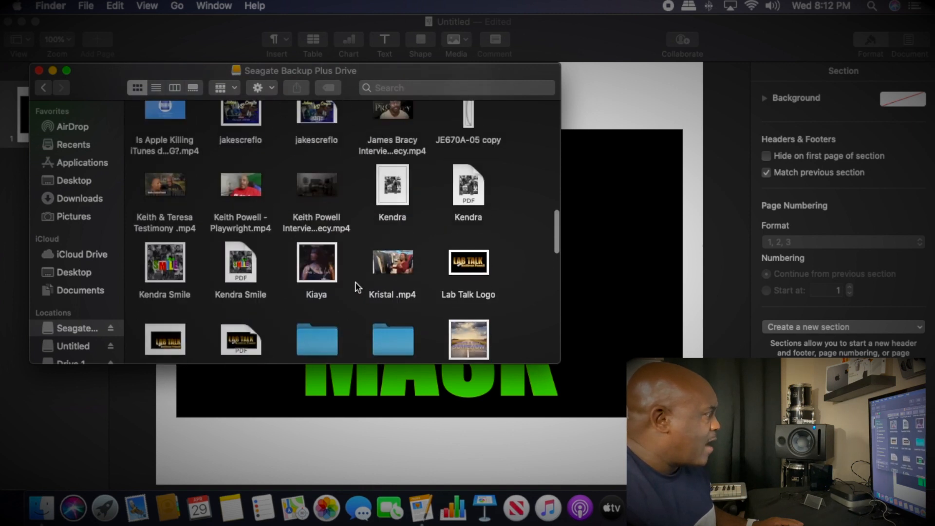
pyautogui.scroll(3)
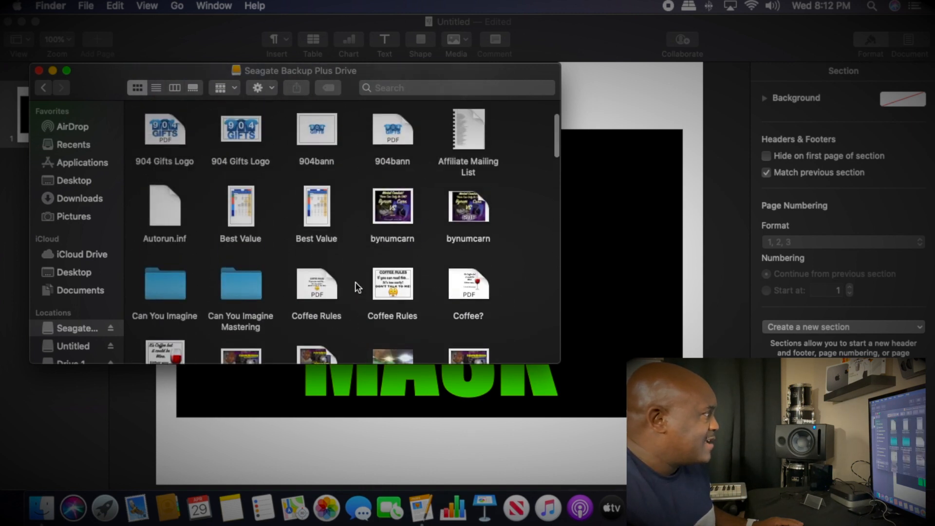
pyautogui.scroll(-3)
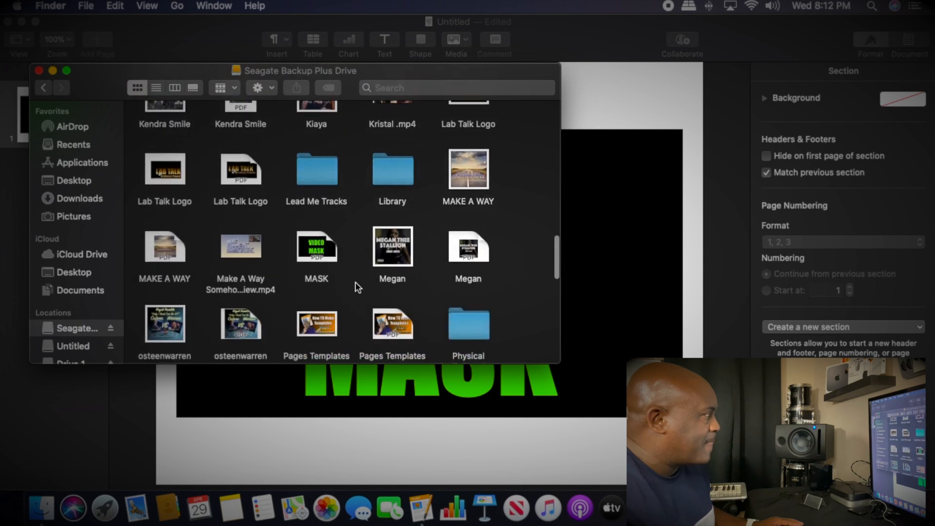
pyautogui.scroll(-3)
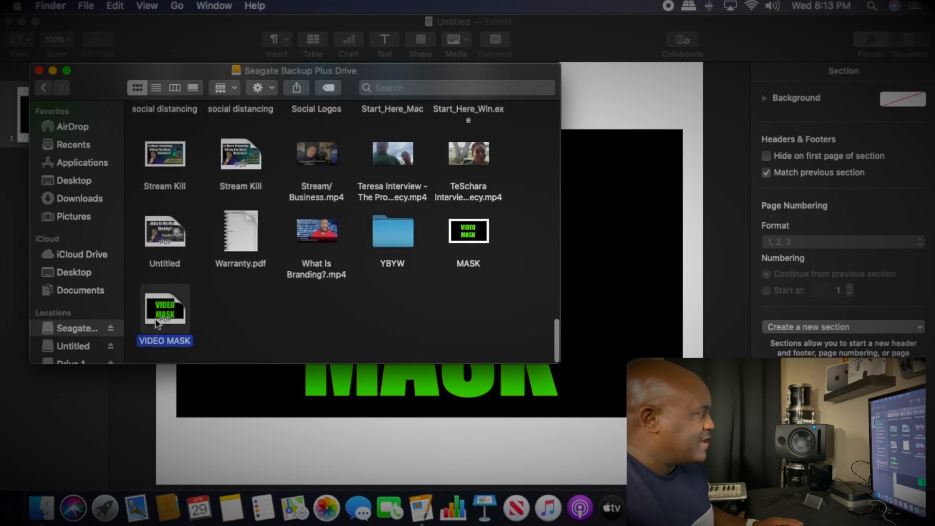
pyautogui.doubleClick(164, 306)
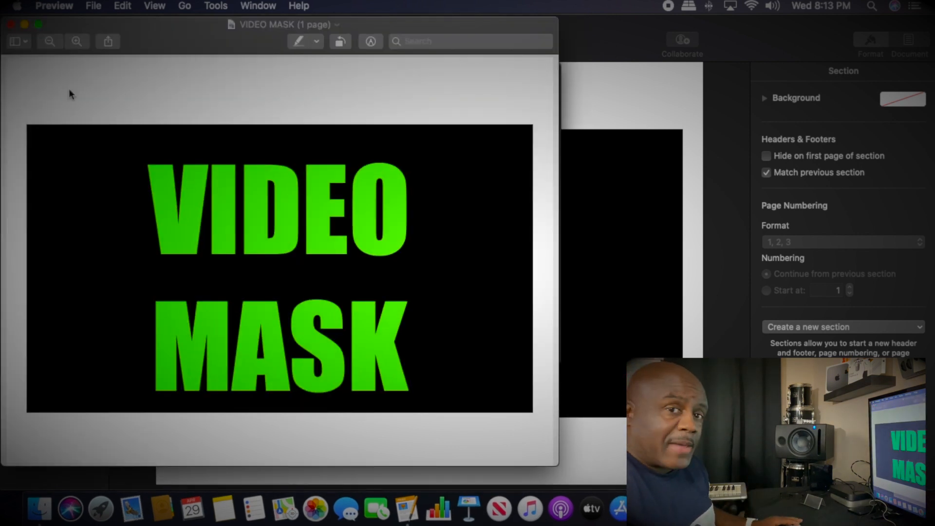
# Export VIDEO MASK from Preview as a JPEG to the drive, then close Preview.
pyautogui.click(93, 6)
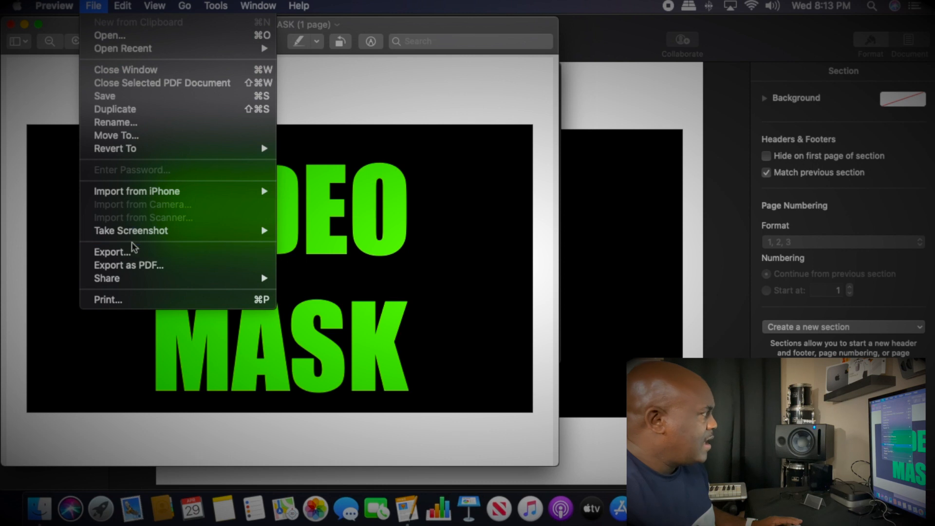
pyautogui.click(112, 252)
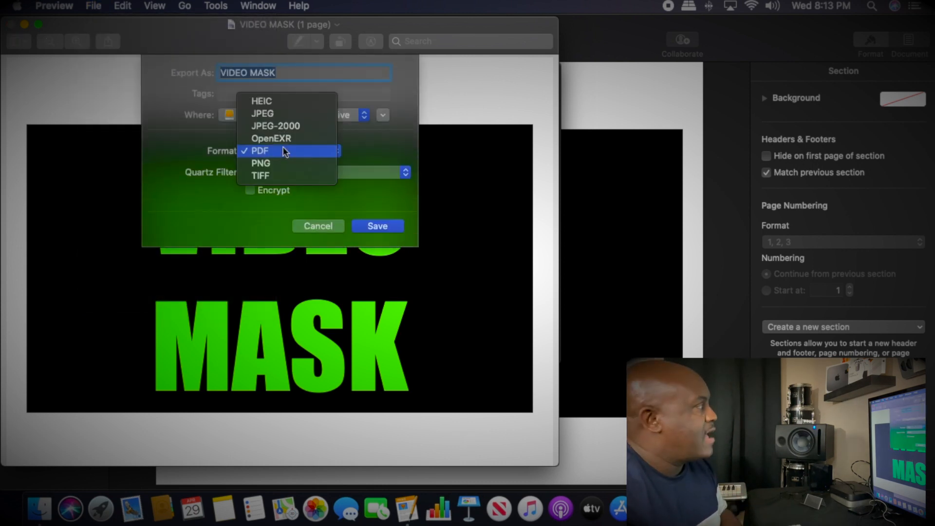
pyautogui.click(262, 114)
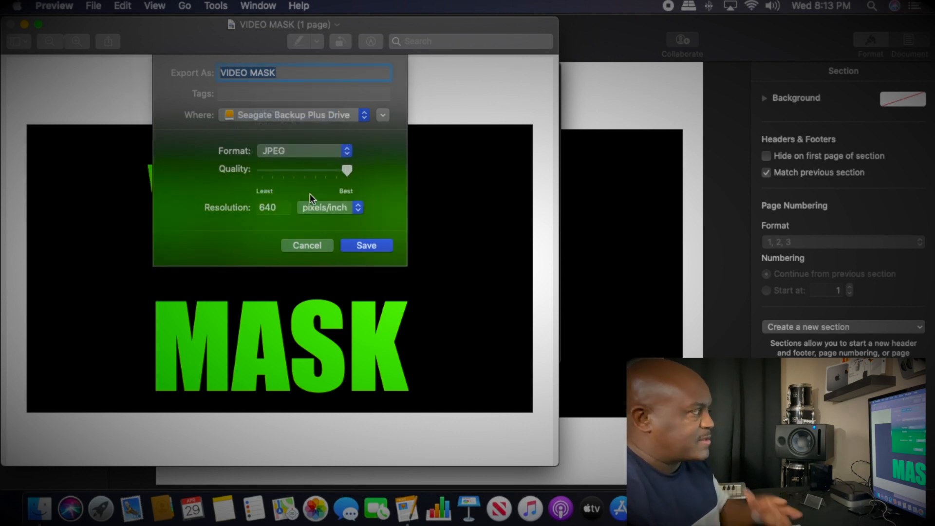
pyautogui.moveTo(374, 255)
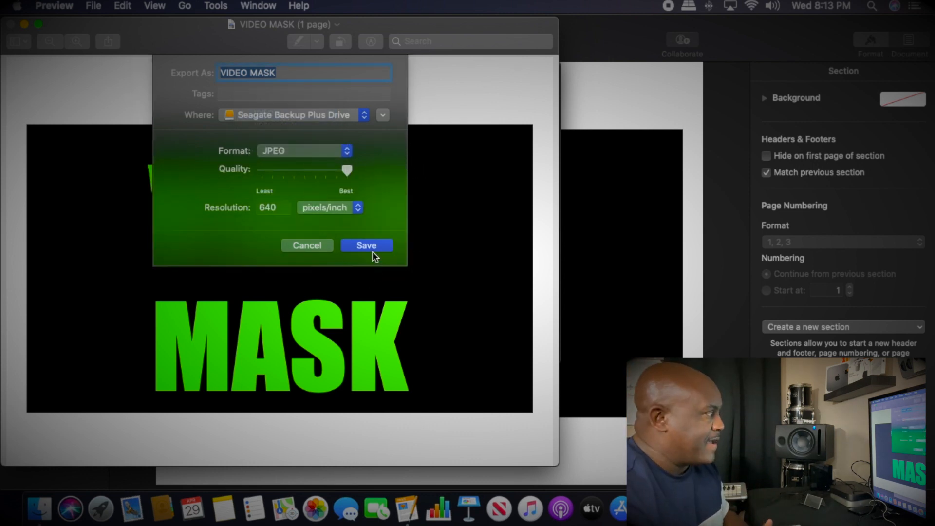
pyautogui.click(366, 245)
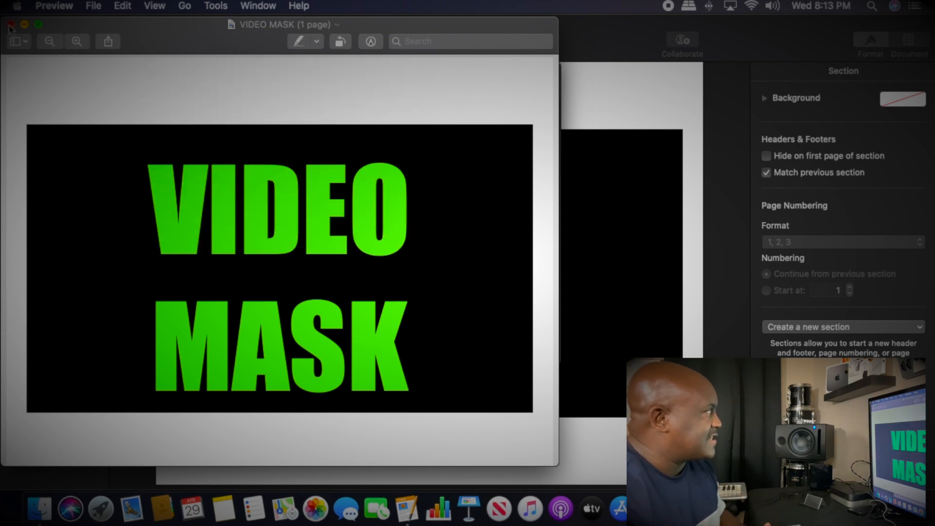
pyautogui.click(10, 25)
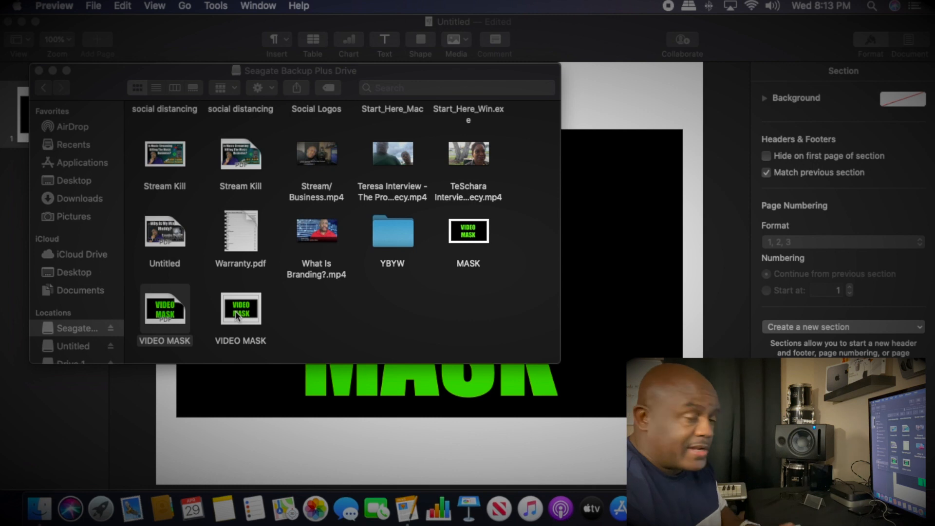
# Open the exported VIDEO MASK JPEG from the Seagate drive.
pyautogui.doubleClick(240, 307)
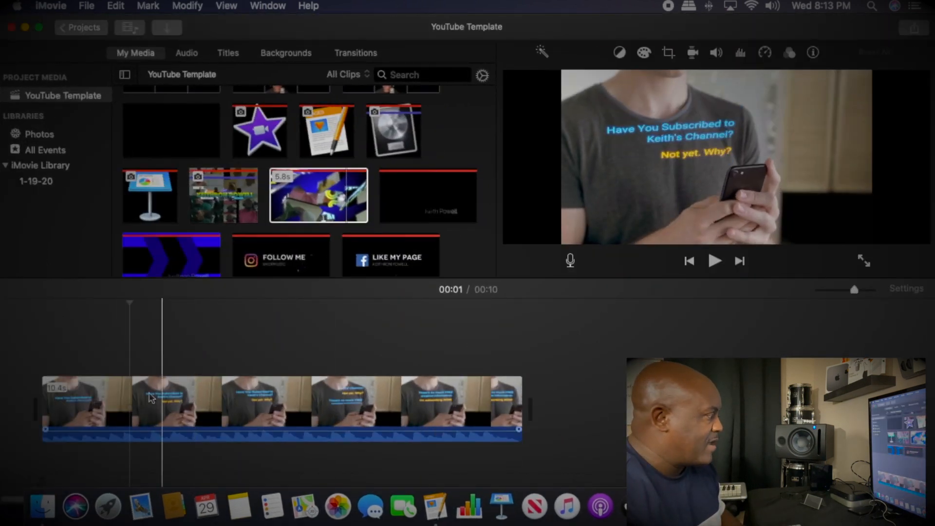
# Place the VIDEO MASK image above the main video clip and select it.
pyautogui.click(262, 399)
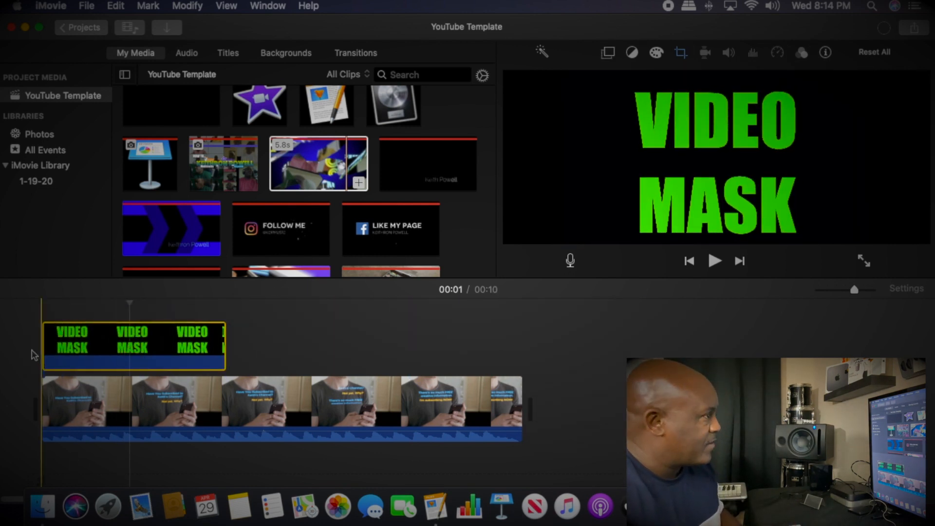
pyautogui.click(161, 346)
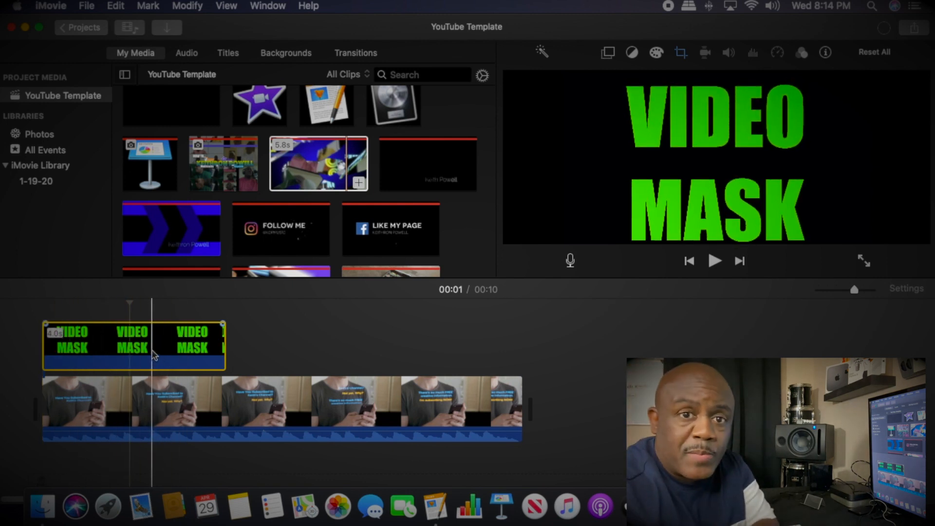
pyautogui.moveTo(152, 355)
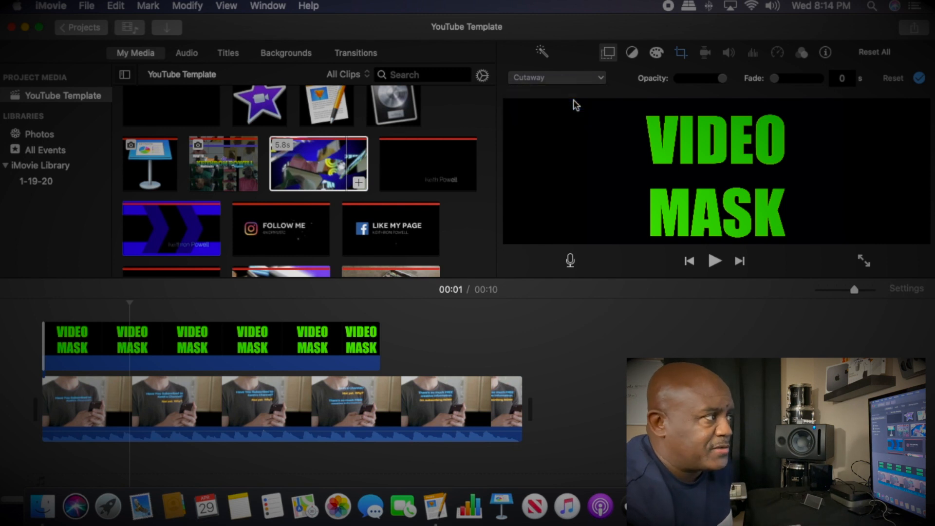
pyautogui.click(556, 77)
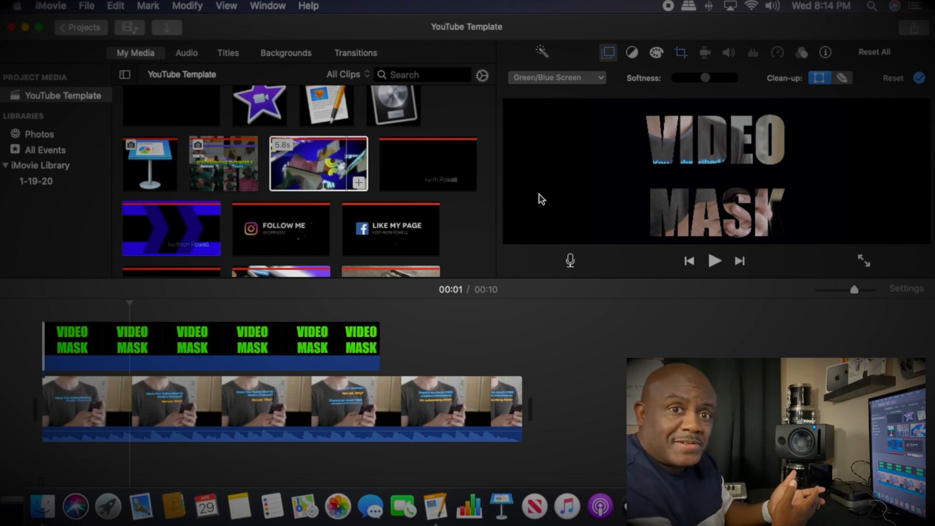
pyautogui.click(263, 346)
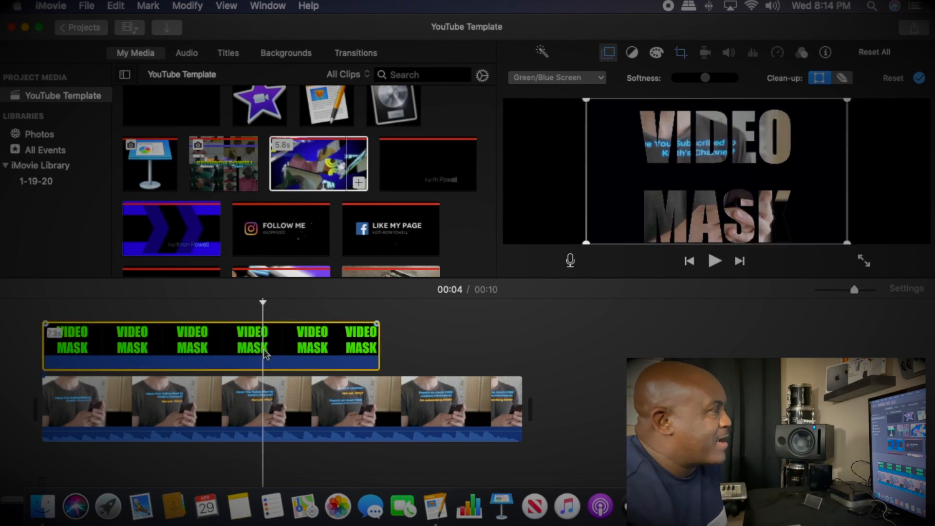
pyautogui.click(317, 343)
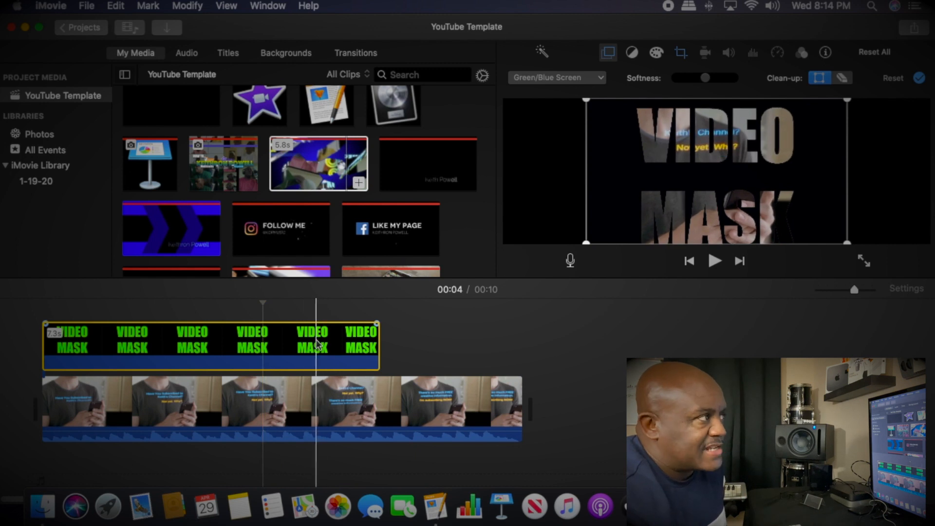
pyautogui.click(680, 53)
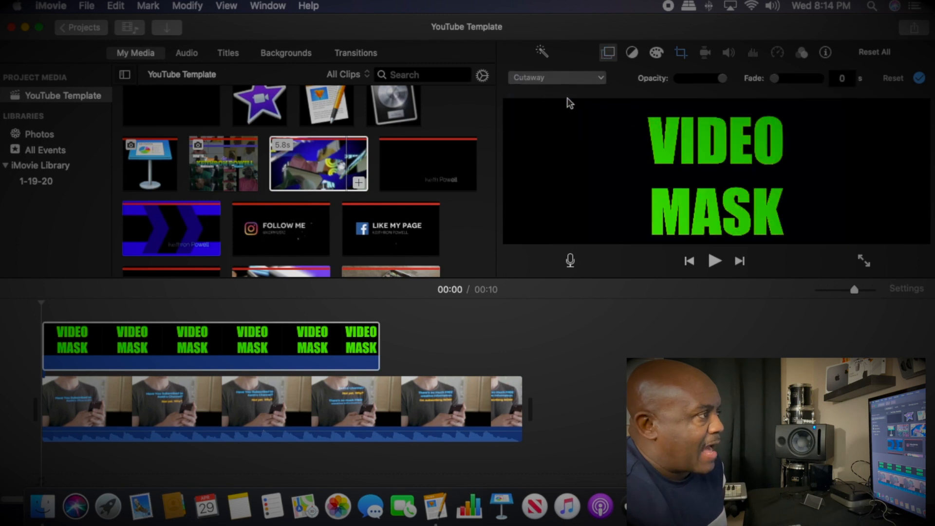
pyautogui.click(681, 53)
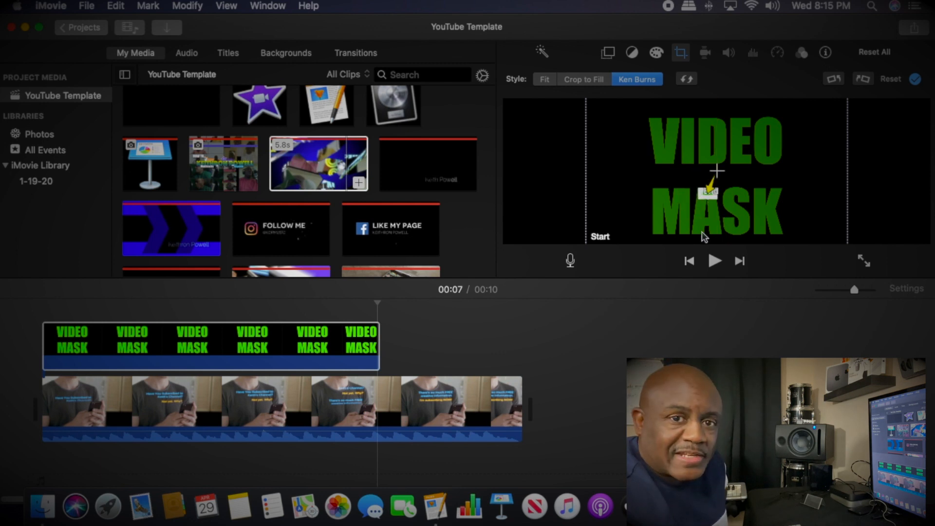
pyautogui.moveTo(292, 310)
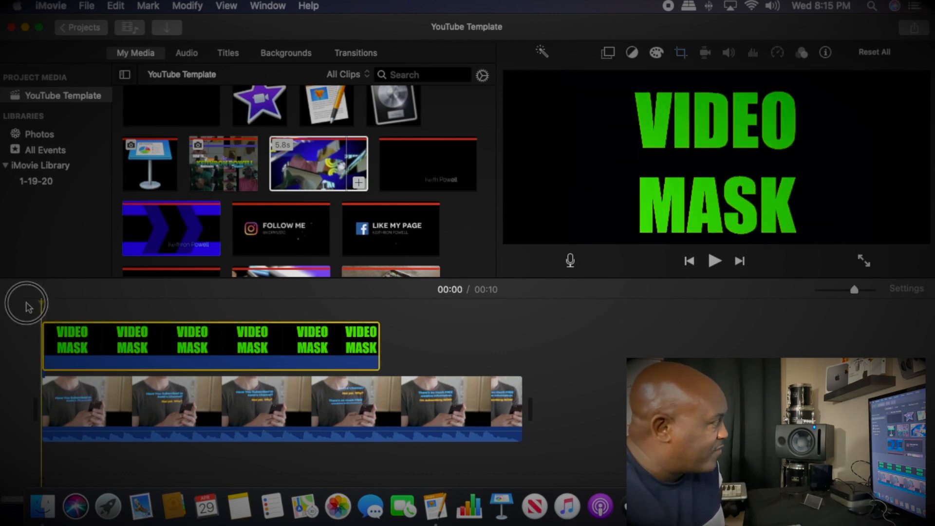
# Set the VIDEO MASK overlay to Green/Blue Screen and play to preview video through the letters.
pyautogui.click(608, 52)
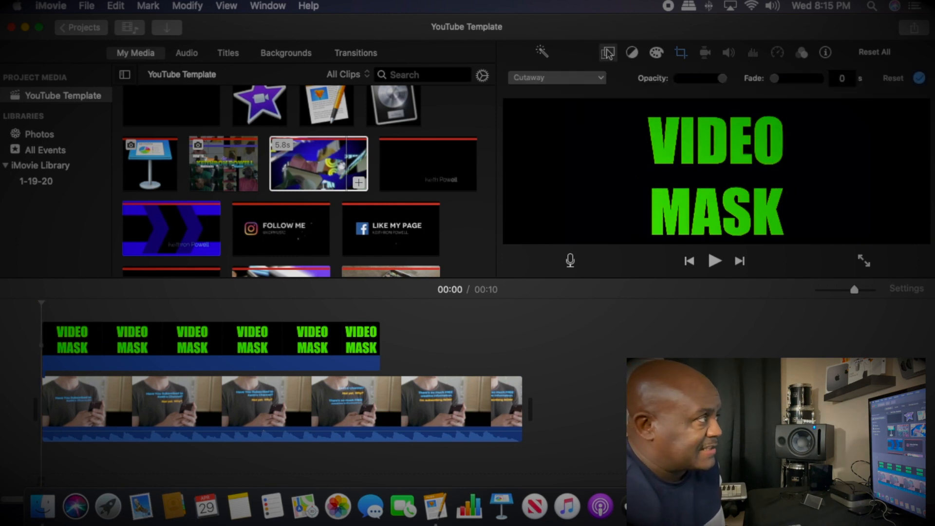
pyautogui.click(556, 77)
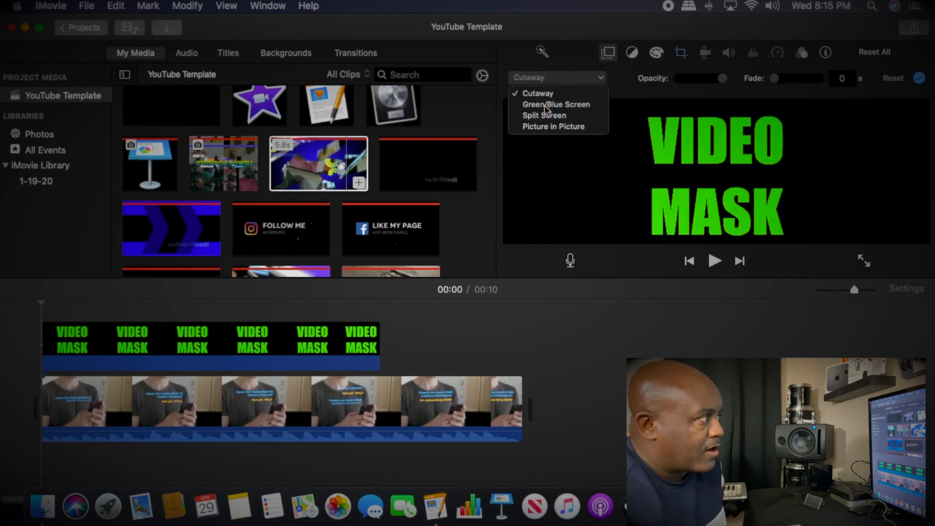
pyautogui.click(555, 103)
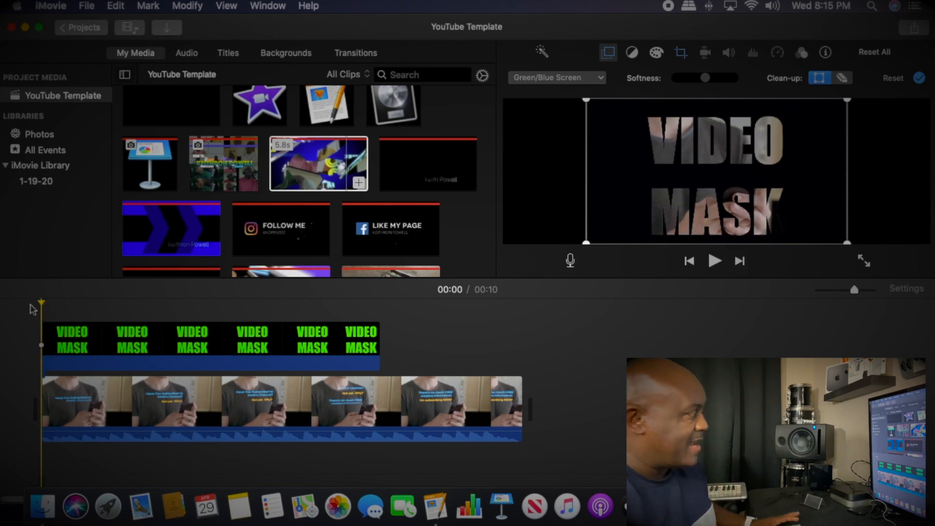
pyautogui.click(715, 261)
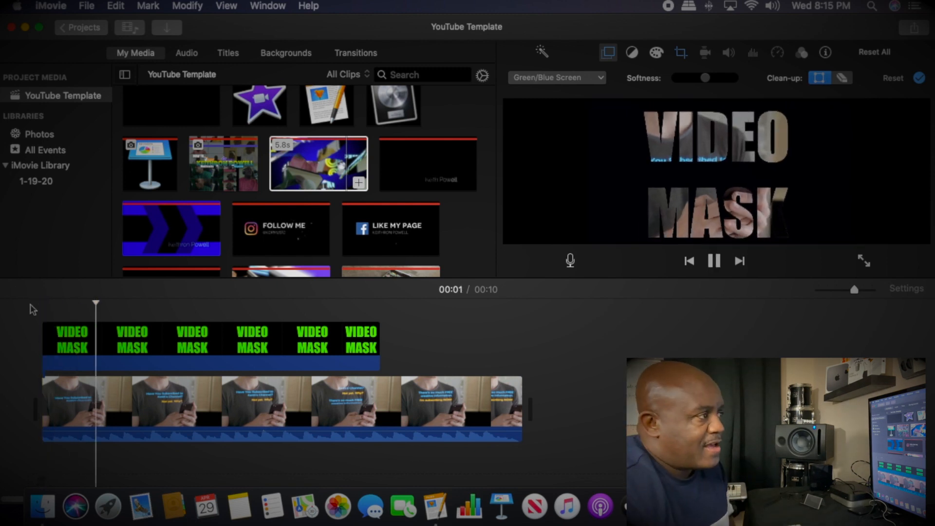